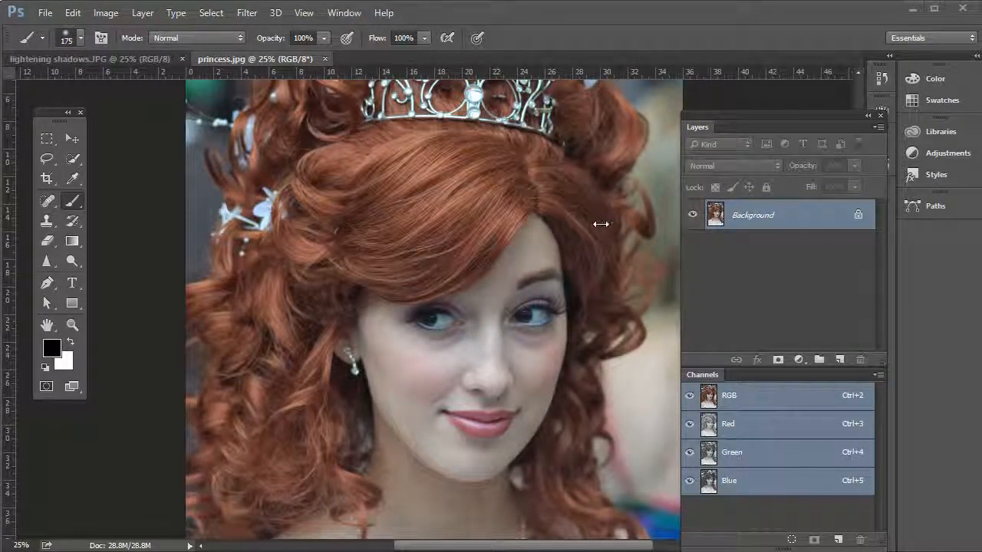
Choose the Rectangular Marquee tool for the princess portrait instead of the painting tool
click(47, 139)
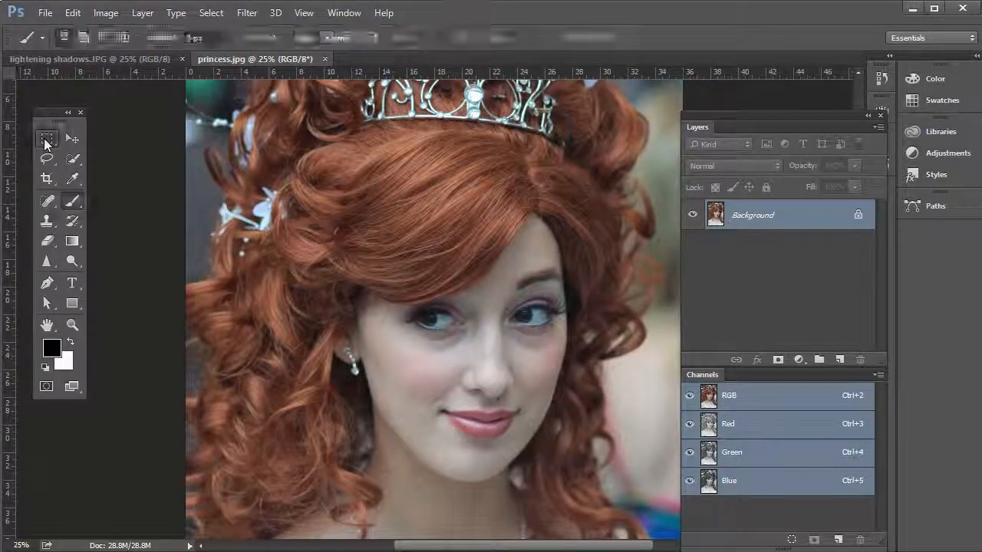
click(47, 139)
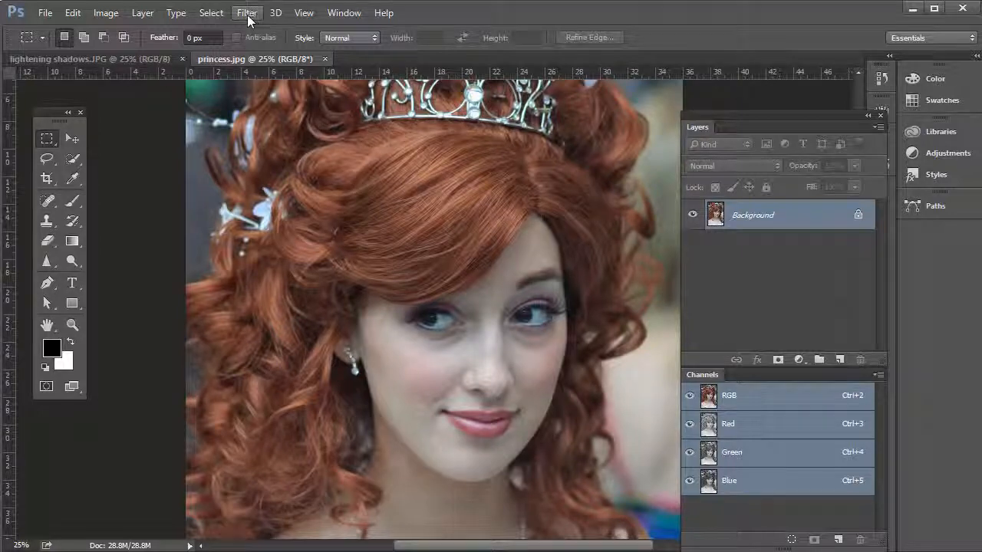
click(246, 13)
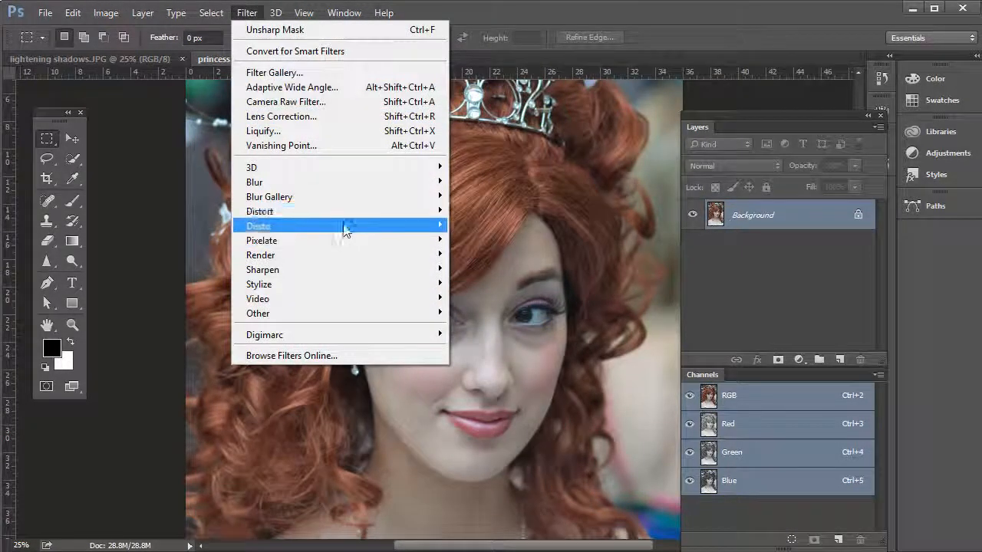
click(330, 226)
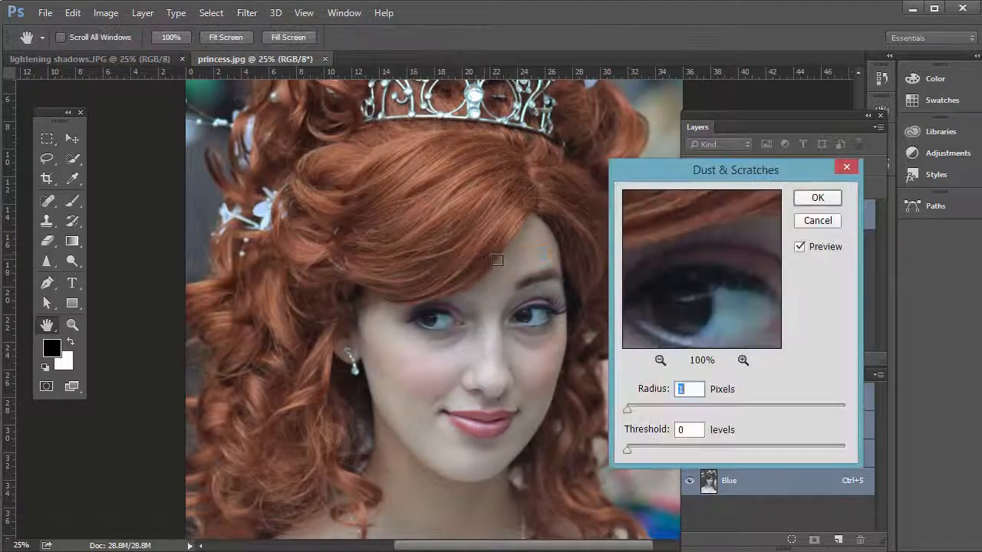
drag(627, 409, 657, 409)
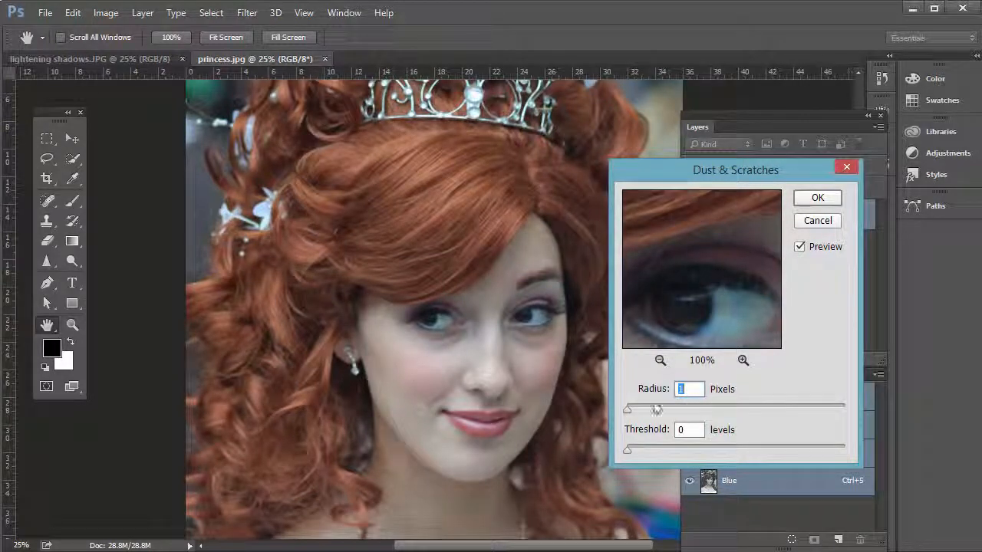
drag(656, 408, 694, 408)
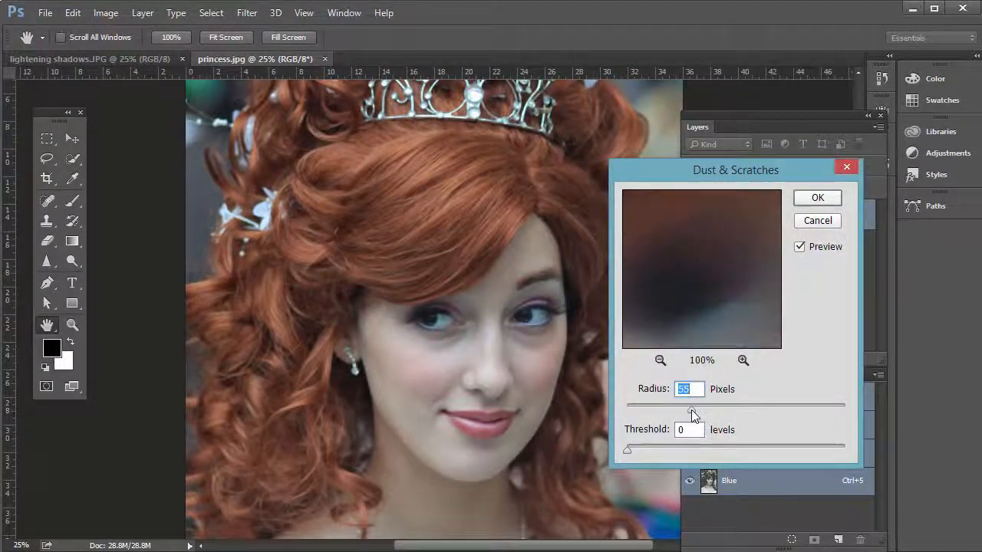
drag(692, 405, 691, 410)
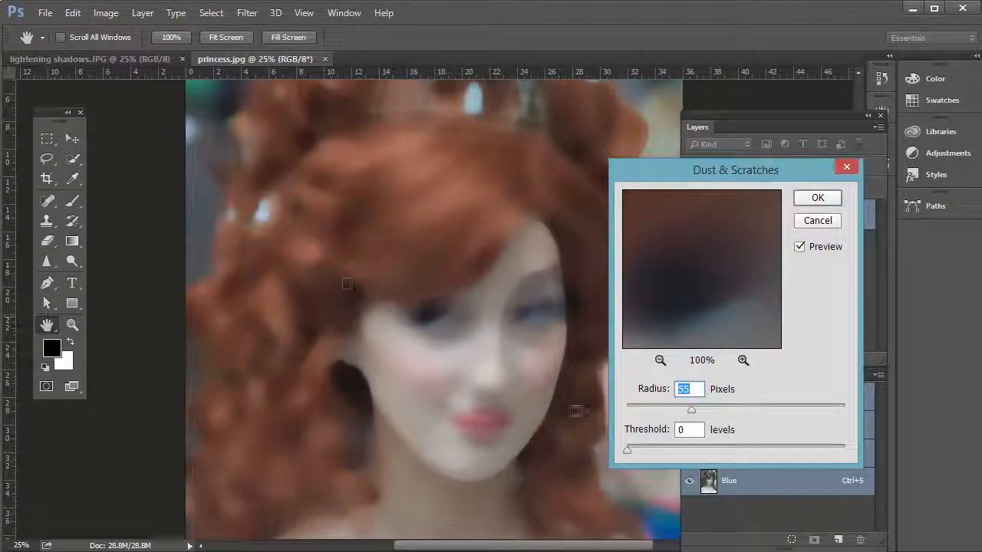
drag(692, 409, 627, 409)
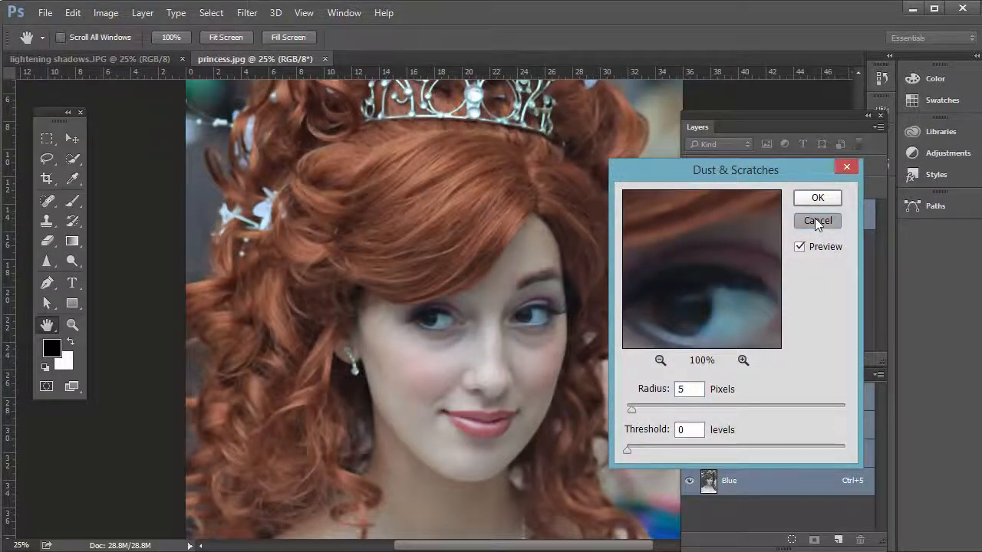
click(818, 221)
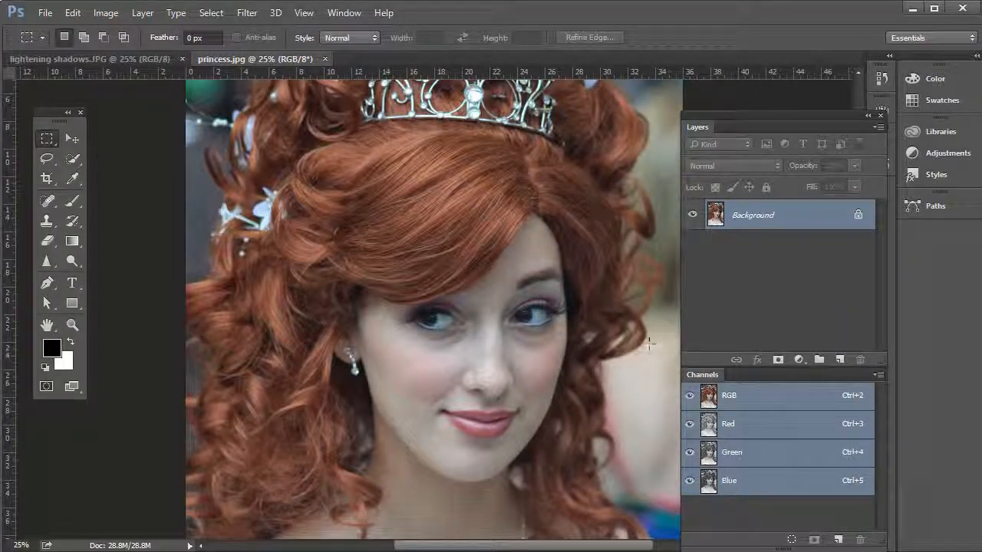
mouse_move(754, 253)
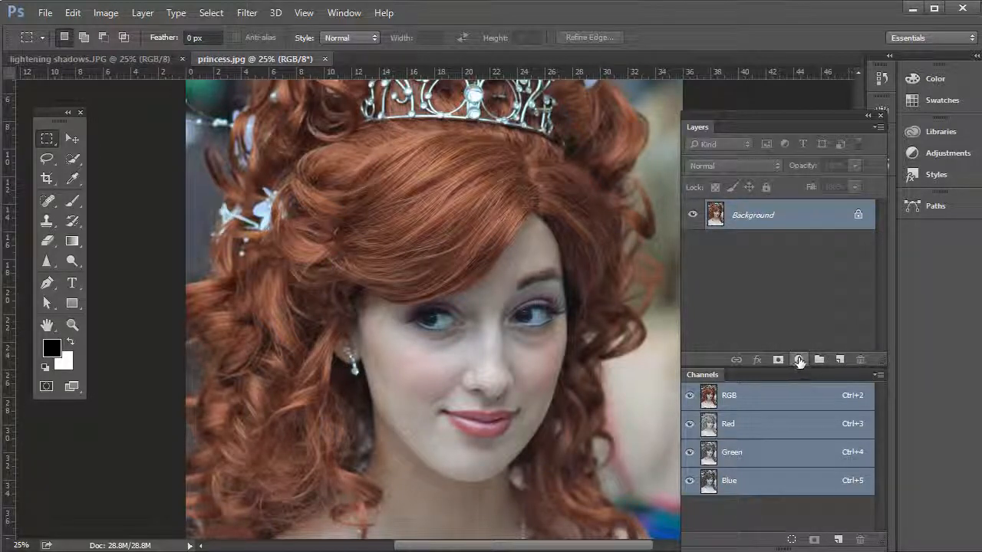
Add a Curves adjustment layer and drag a control point steeply to invert the portrait
click(799, 360)
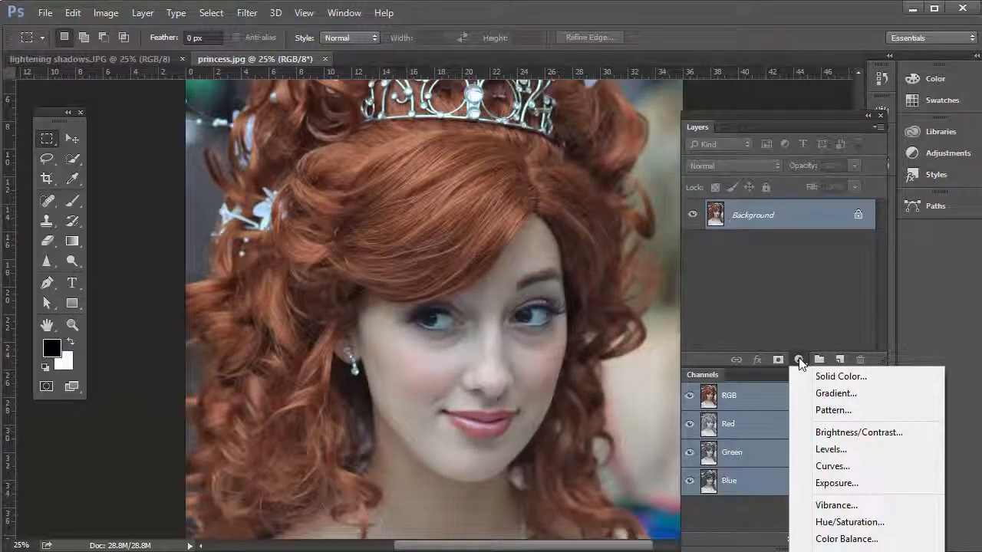
click(832, 466)
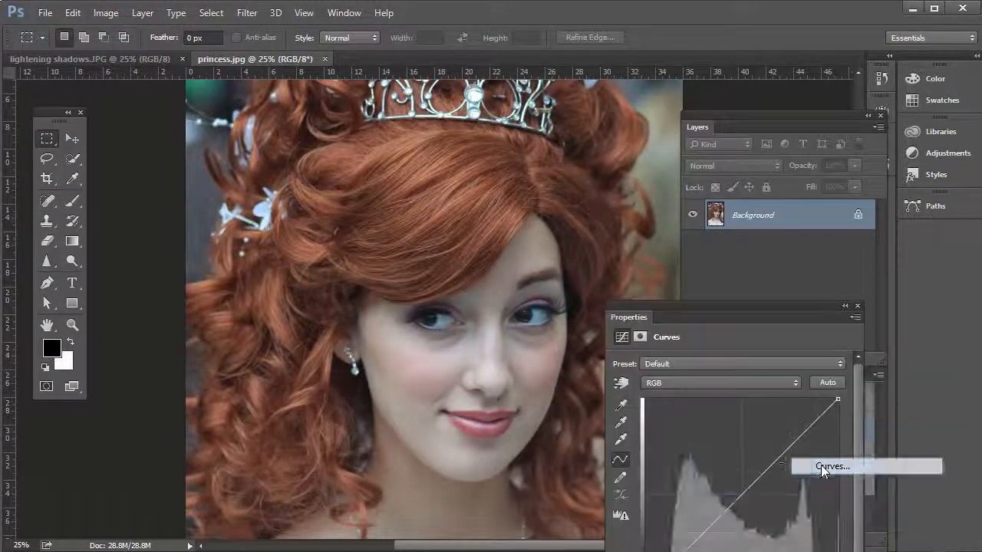
click(839, 468)
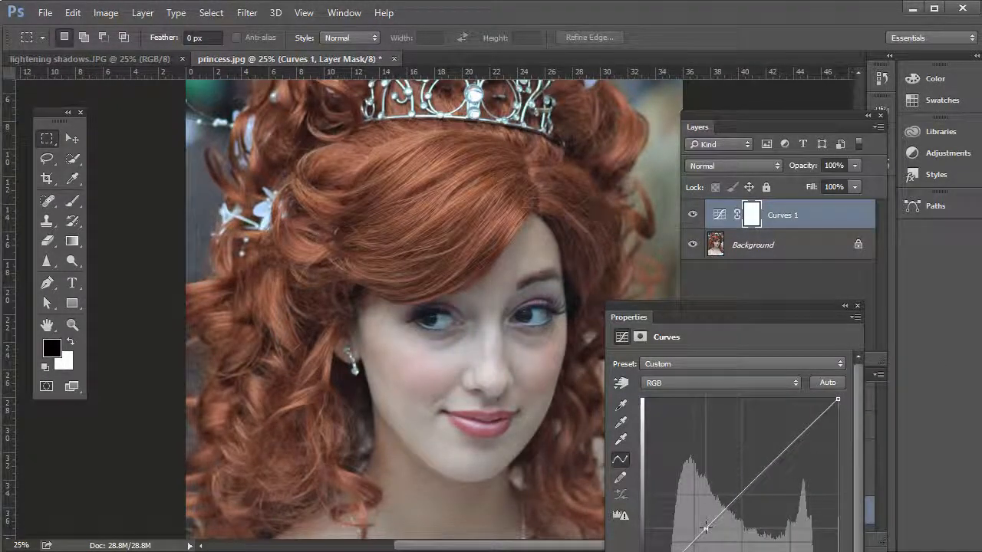
drag(706, 526, 700, 457)
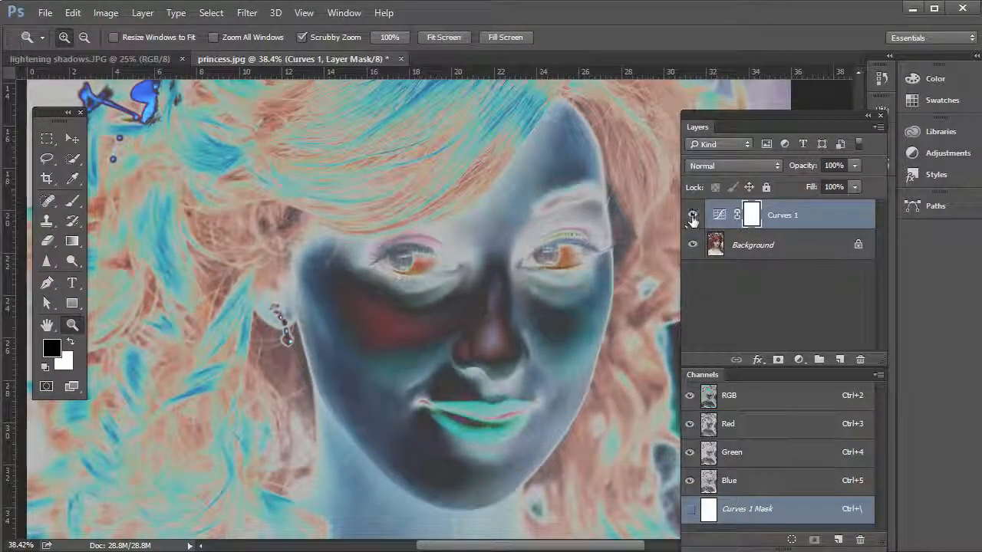
click(690, 215)
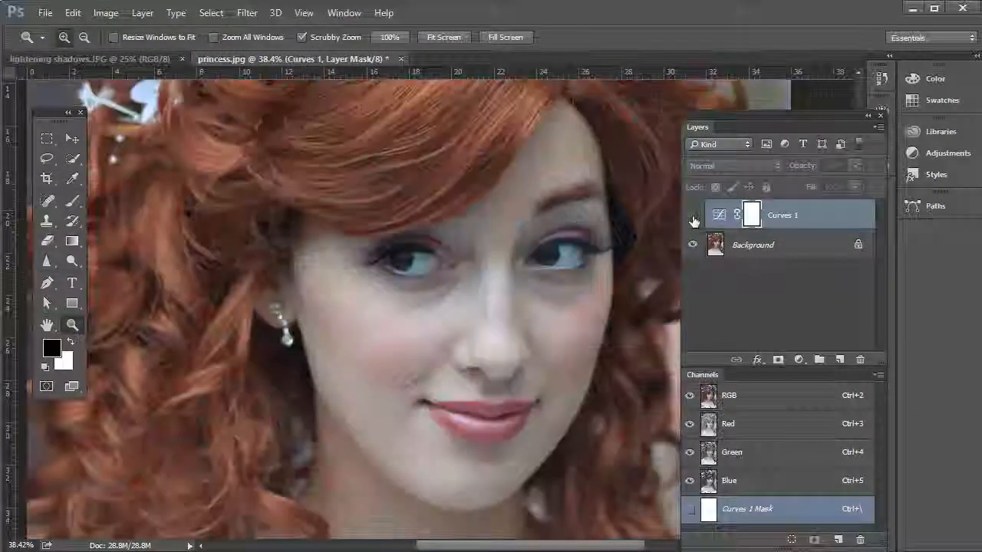
click(692, 215)
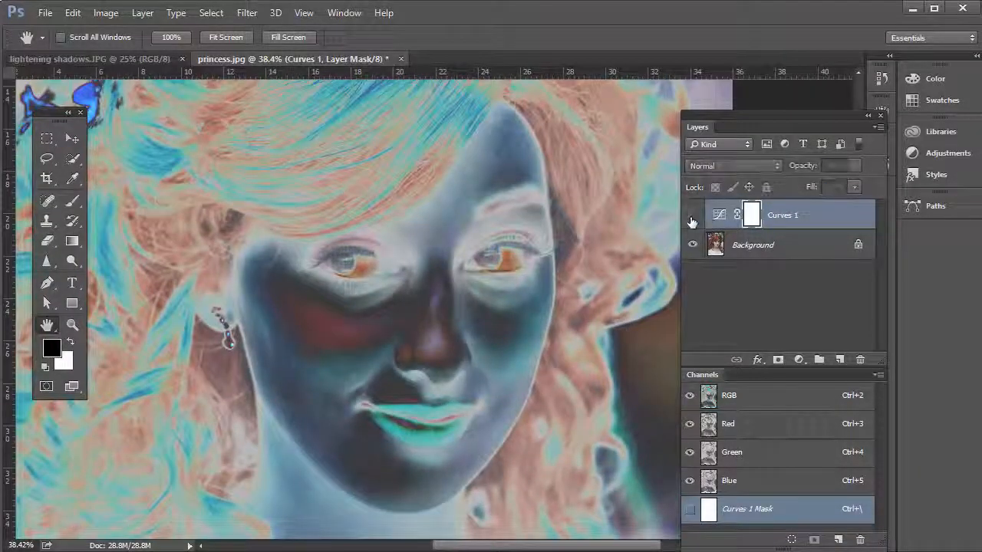
Pan across the portrait and toggle adjustment visibility so the inverted view shows again
click(799, 360)
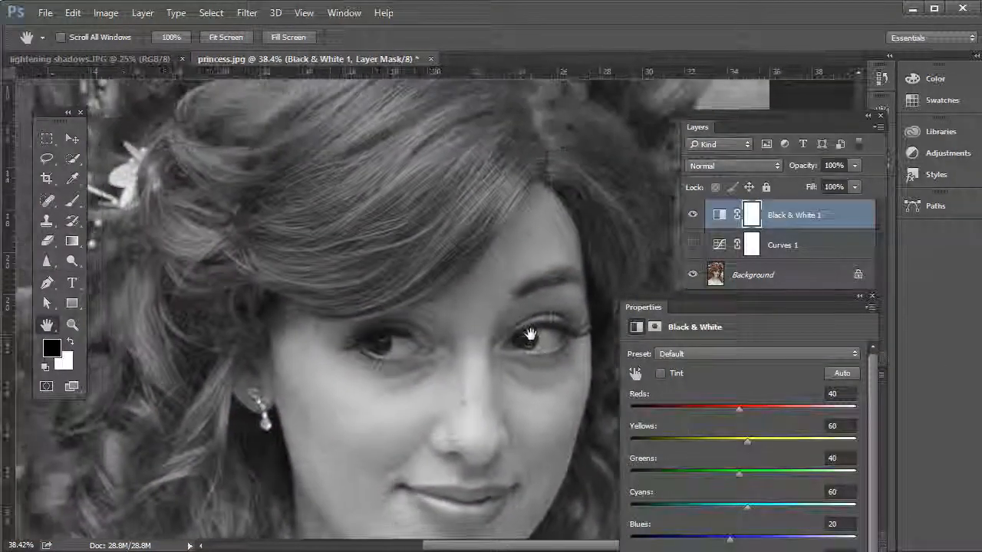
drag(530, 334, 330, 281)
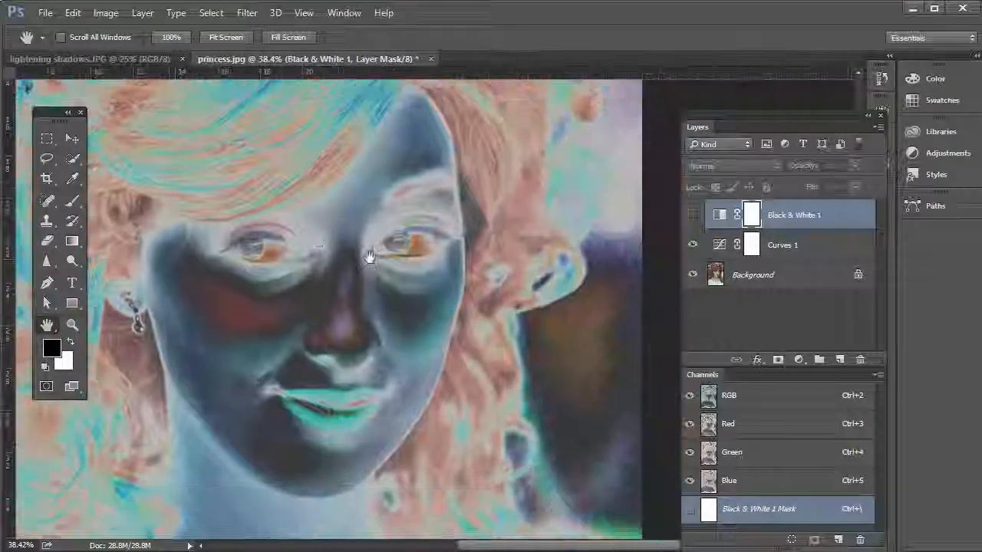
click(693, 215)
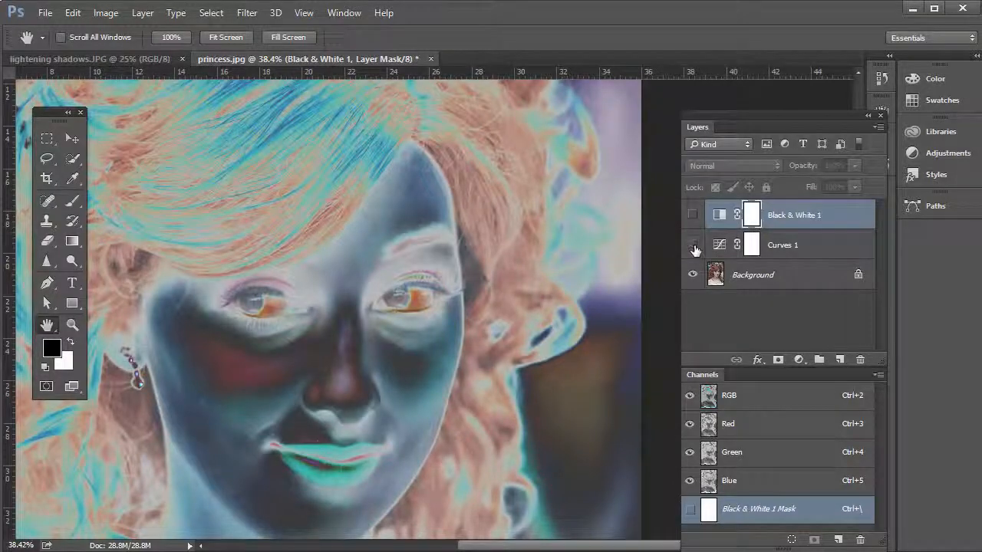